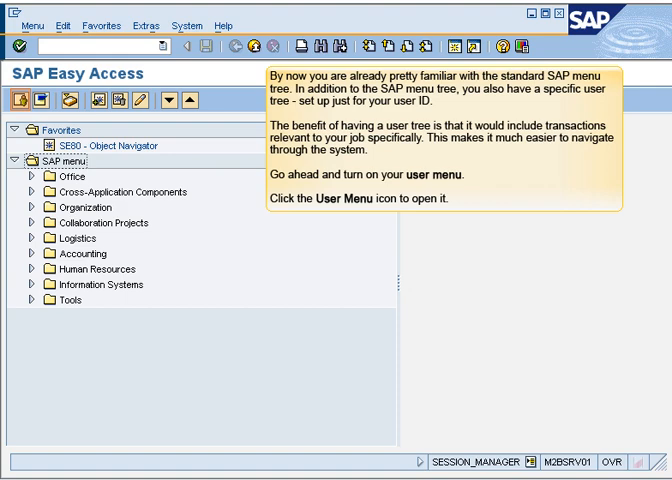
In the user menu, expand Financial Accounting > General Ledger > Posting and select FB50 Enter G/L Account Document.
{"action": "left_click", "coordinate": [176, 100]}
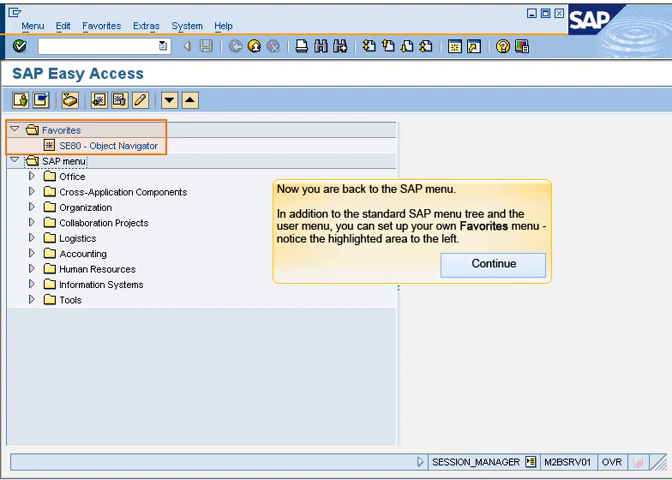
{"action": "left_click", "coordinate": [492, 264]}
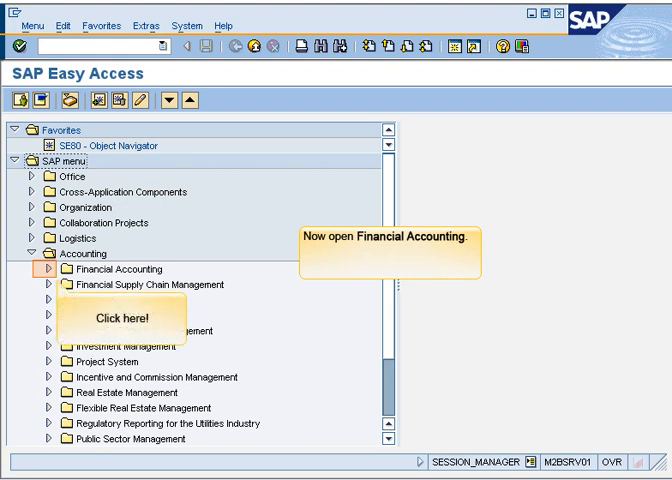
{"action": "left_click", "coordinate": [46, 268]}
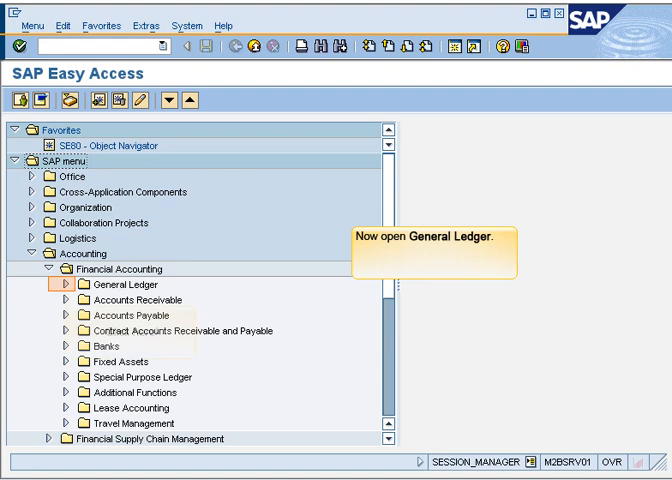
{"action": "left_click", "coordinate": [76, 284]}
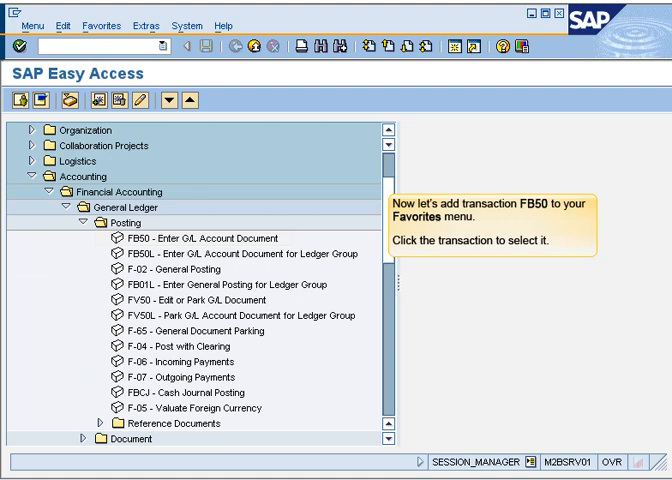
{"action": "left_click", "coordinate": [180, 236]}
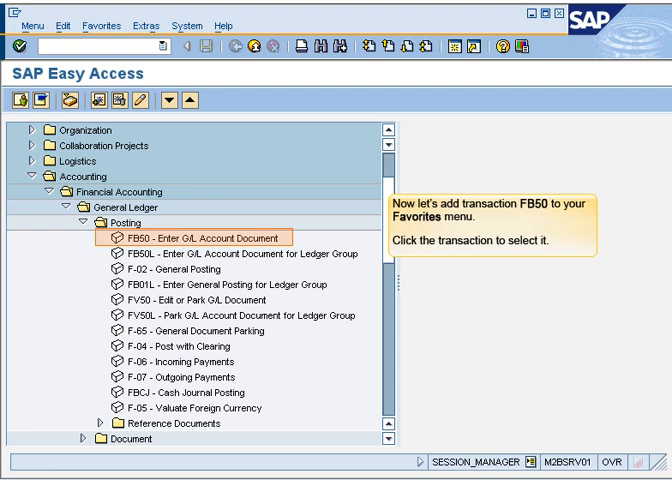
{"action": "left_click", "coordinate": [190, 238]}
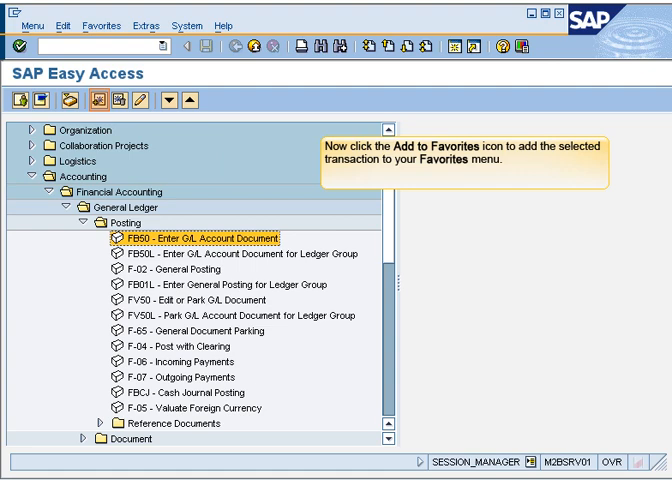
{"action": "mouse_move", "coordinate": [100, 88]}
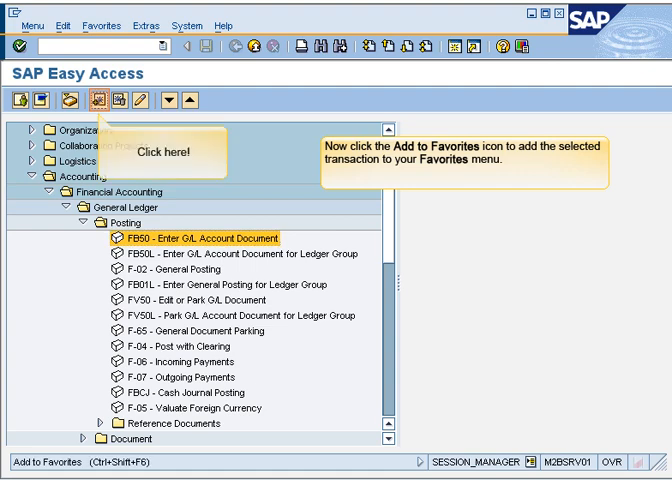
Add FB50 to Favorites, select F-02 General Posting for adding, then select the SE80 favorite.
{"action": "left_click", "coordinate": [102, 96]}
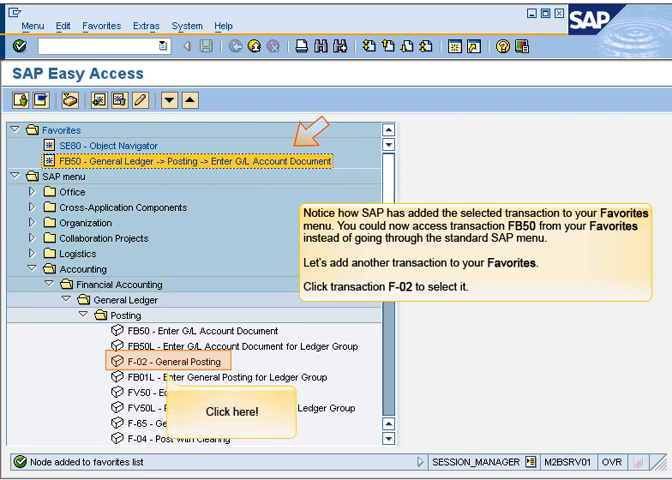
{"action": "left_click", "coordinate": [170, 356]}
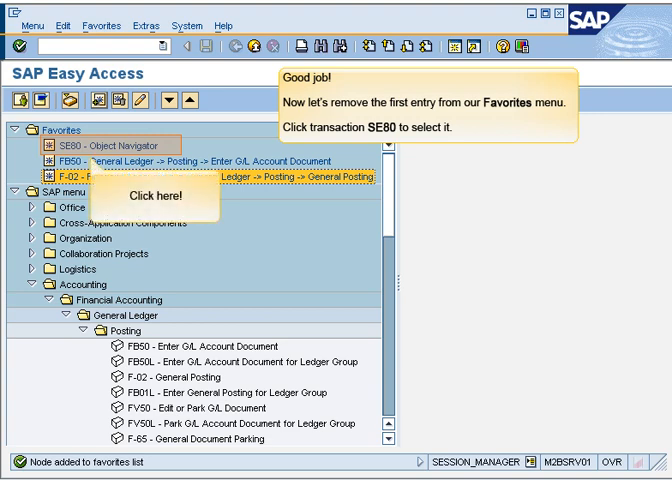
{"action": "left_click", "coordinate": [96, 144]}
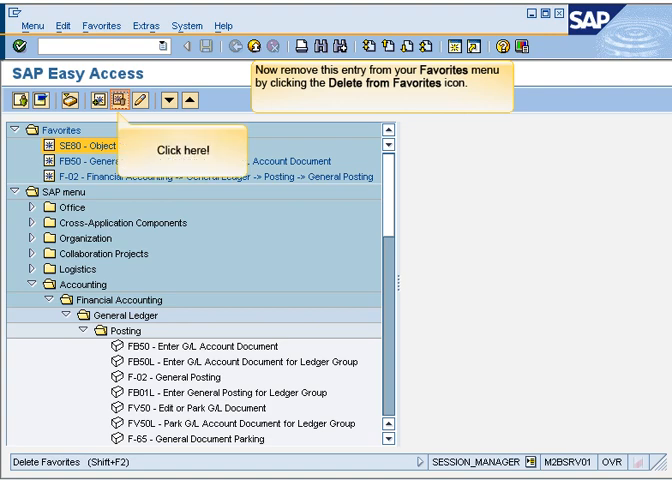
Delete the SE80 Object Navigator entry from Favorites.
{"action": "left_click", "coordinate": [114, 96]}
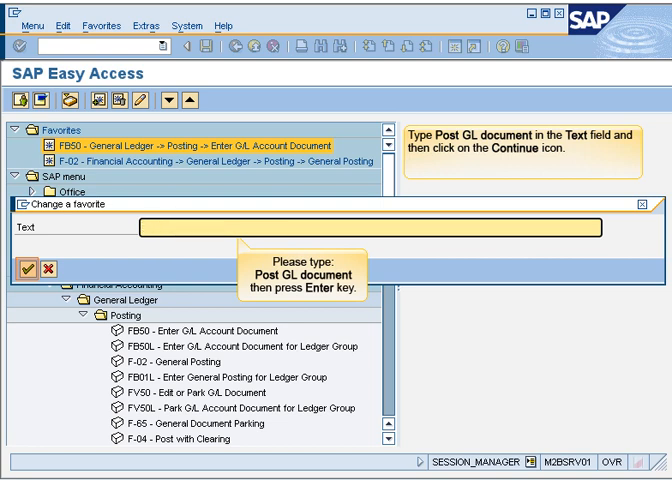
Name the FB50 favorite 'Post GL Document' and move it down below F-02.
{"action": "type", "text": "P"}
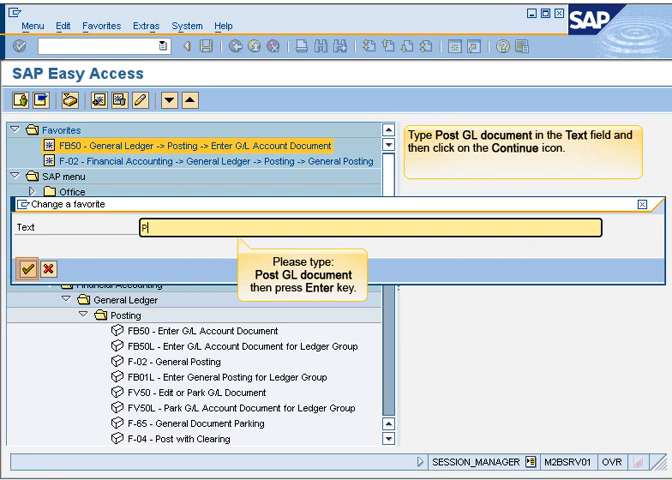
{"action": "type", "text": "ost GL d"}
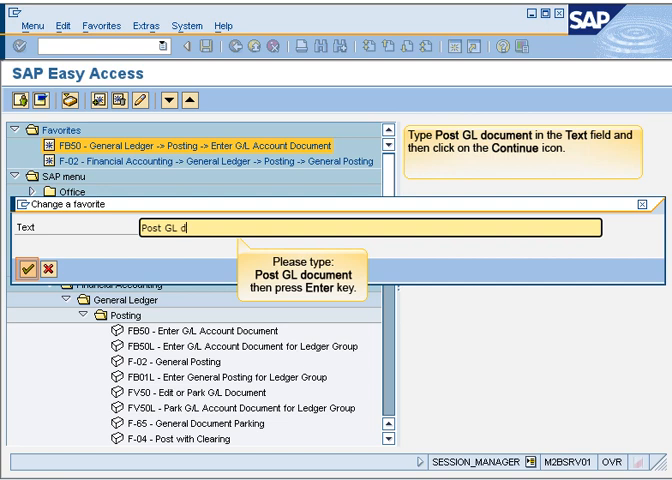
{"action": "type", "text": "ocumen"}
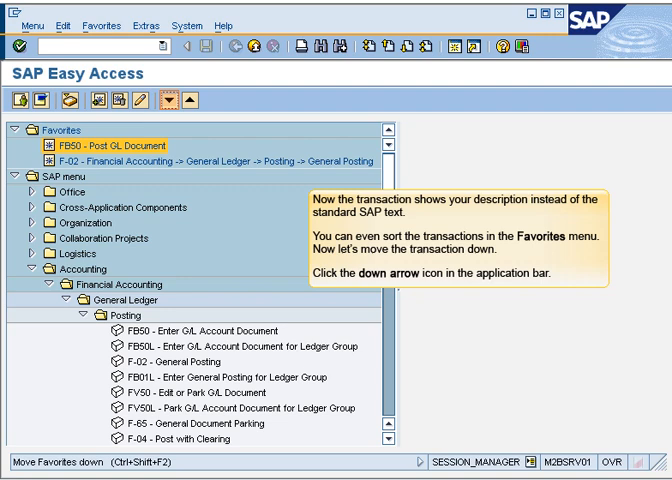
{"action": "left_click", "coordinate": [168, 100]}
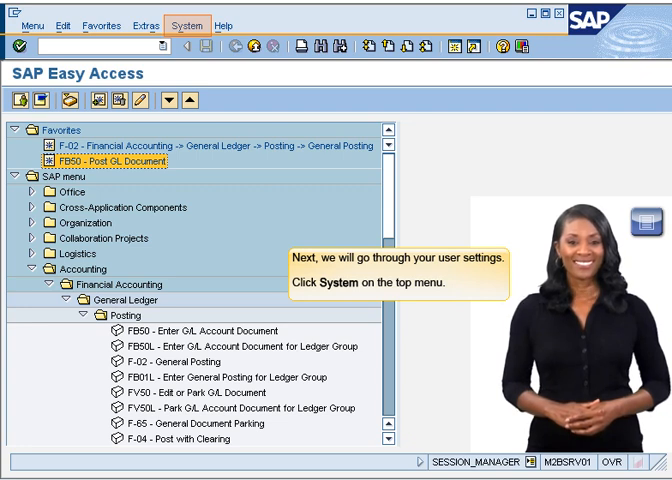
Bring up the System menu for user profile options.
{"action": "left_click", "coordinate": [188, 24]}
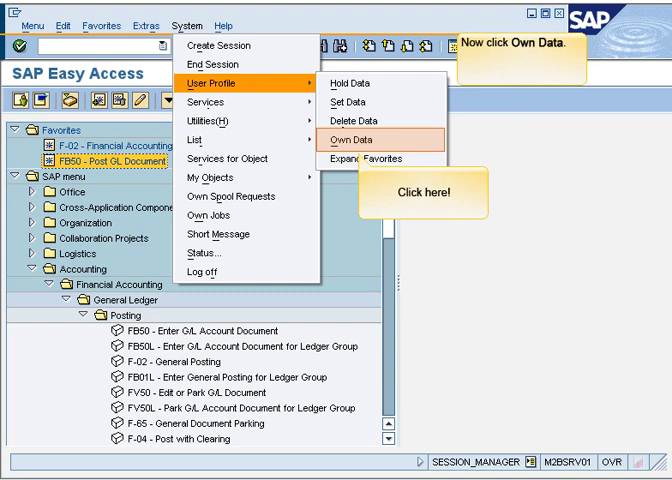
Open System > User Profile > Own Data and go to the Defaults settings.
{"action": "left_click", "coordinate": [346, 148]}
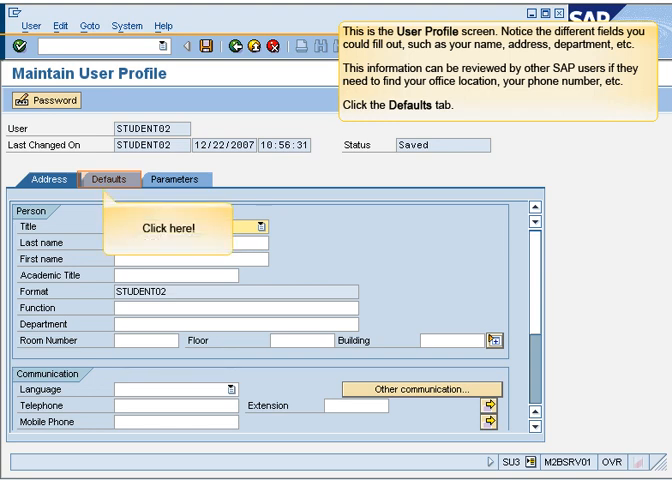
{"action": "left_click", "coordinate": [110, 178]}
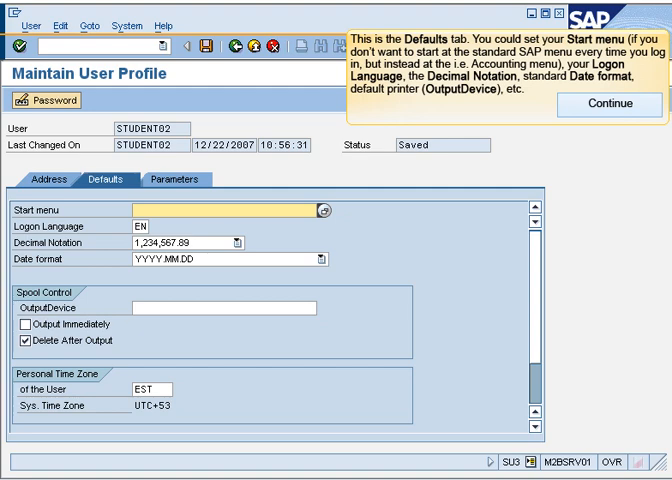
Set the user default date format to MM/DD/YYYY and save the profile.
{"action": "left_click", "coordinate": [620, 104]}
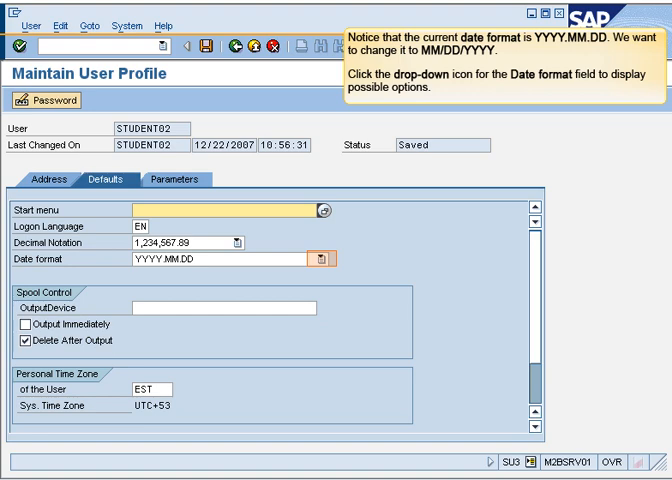
{"action": "left_click", "coordinate": [318, 244]}
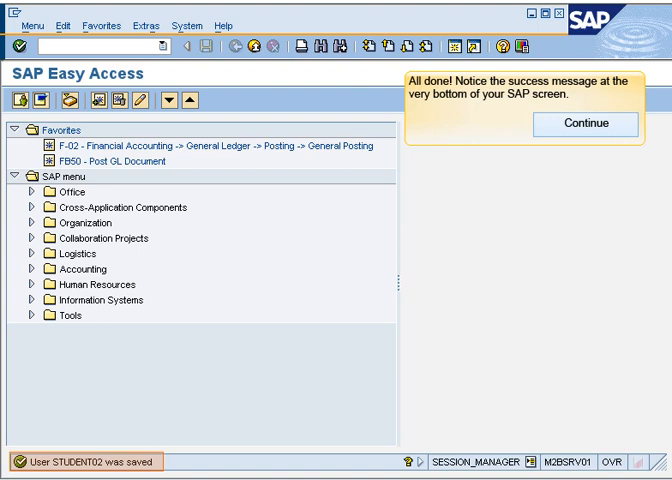
{"action": "left_click", "coordinate": [584, 122]}
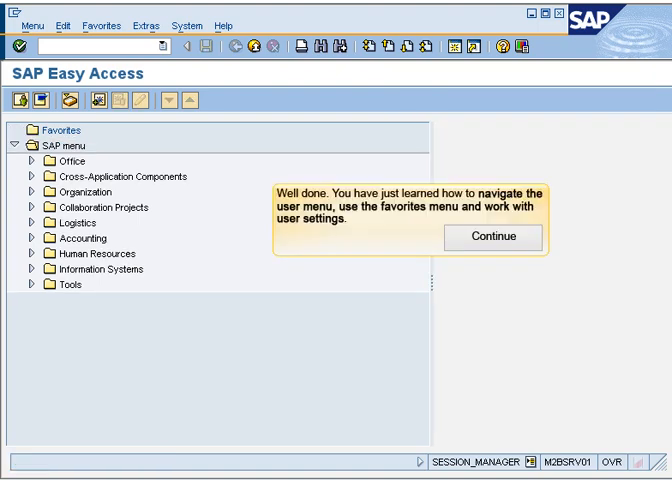